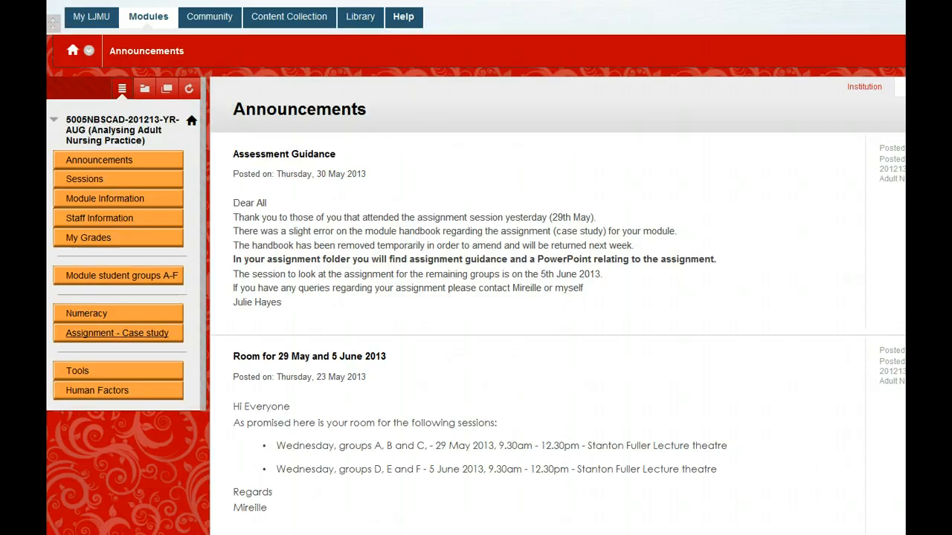
mouse_move(117, 332)
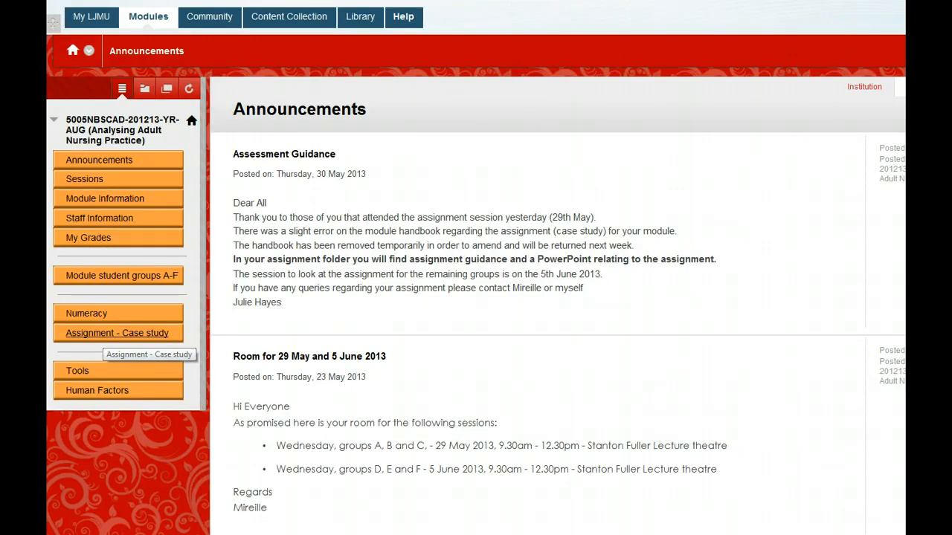
Open the Assignment - Case study area from the module menu.
click(117, 333)
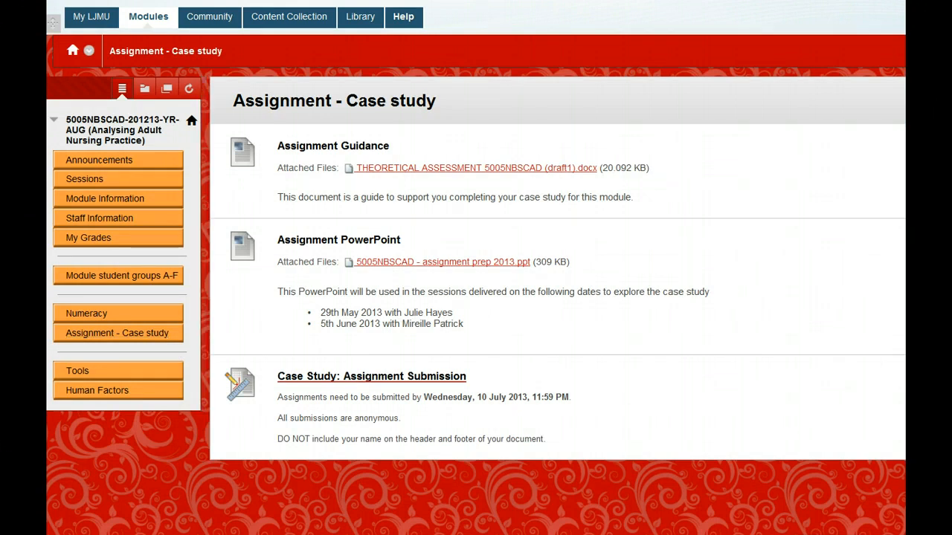
Open the Case Study: Assignment Submission upload page and scroll to Assignment Materials.
click(371, 375)
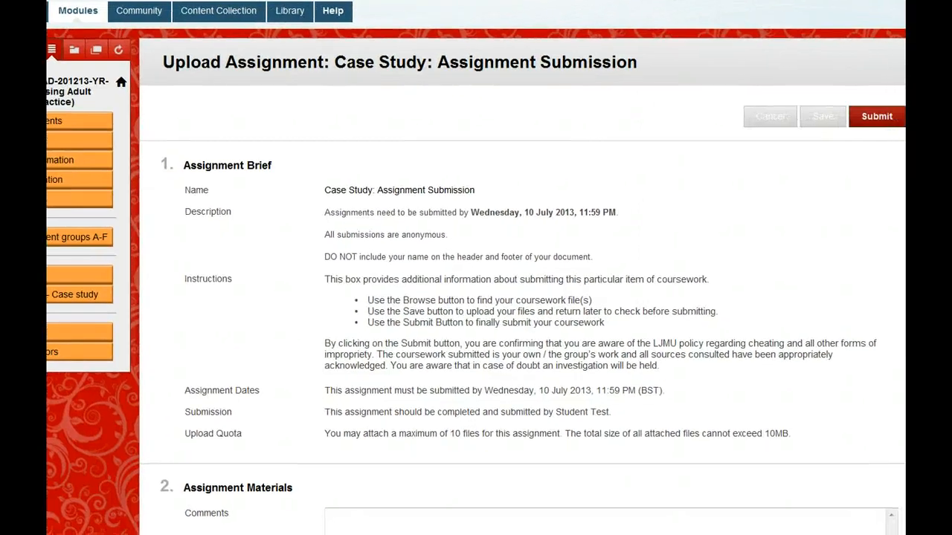
scroll(down, 3)
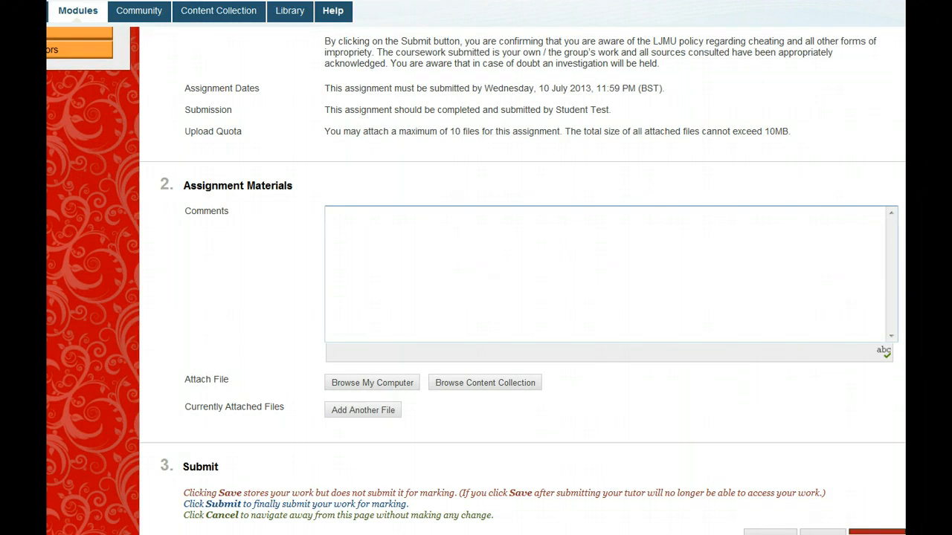
Browse the computer and attach My Coursework1.docx to the submission.
click(372, 382)
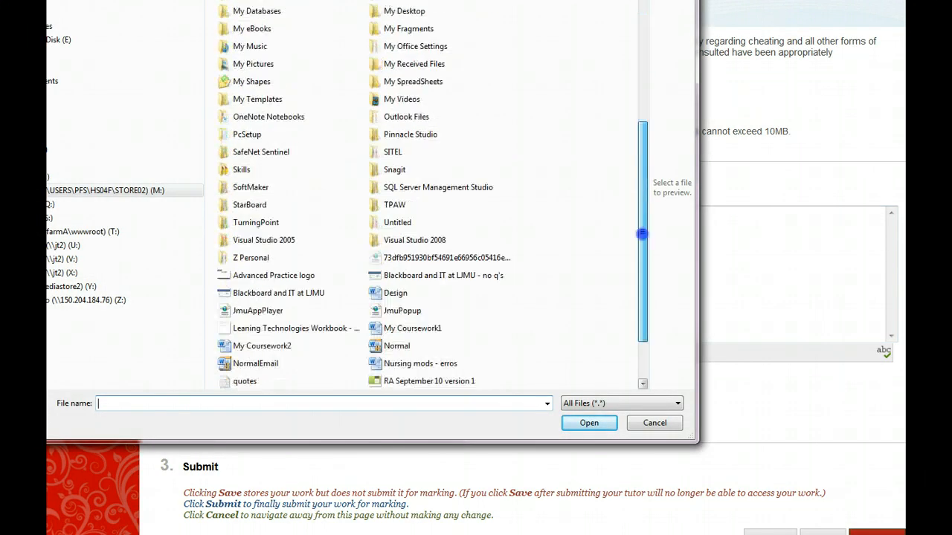
scroll(down, 3)
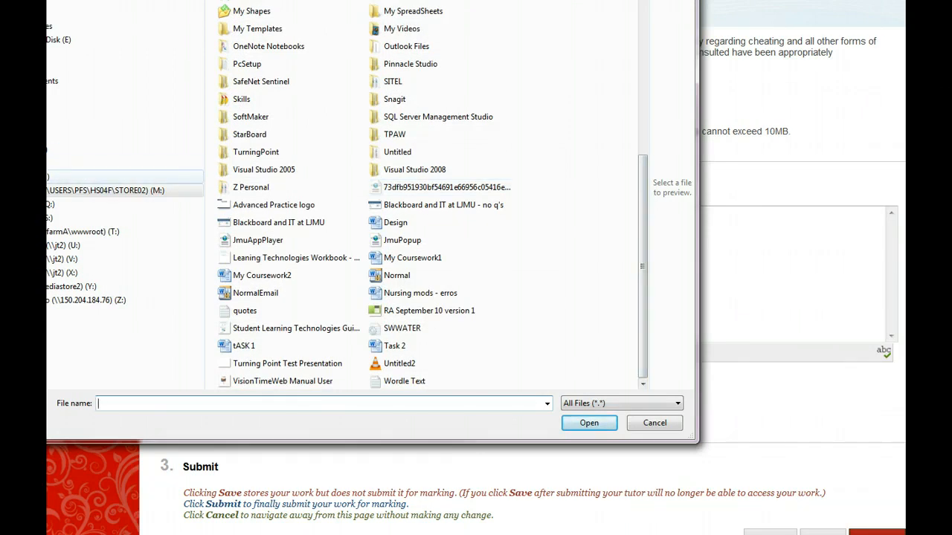
click(413, 257)
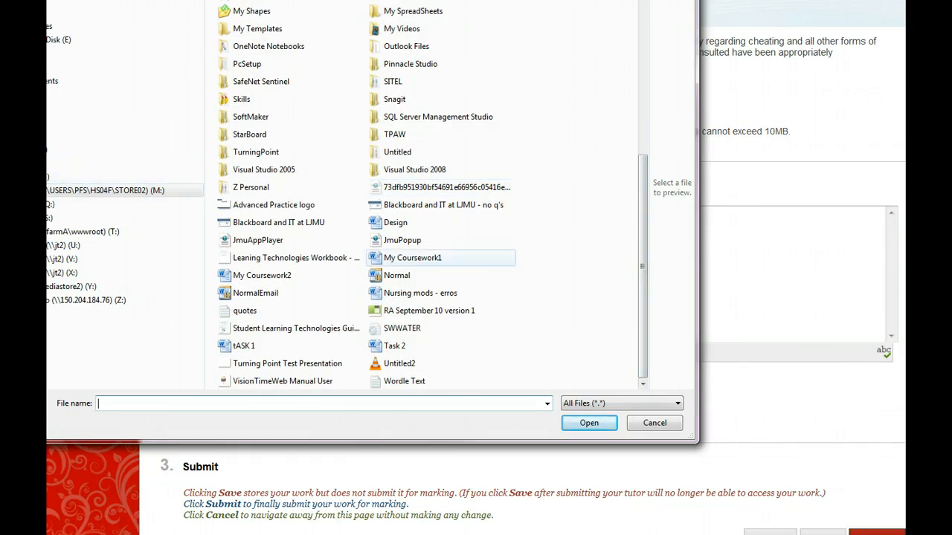
click(412, 257)
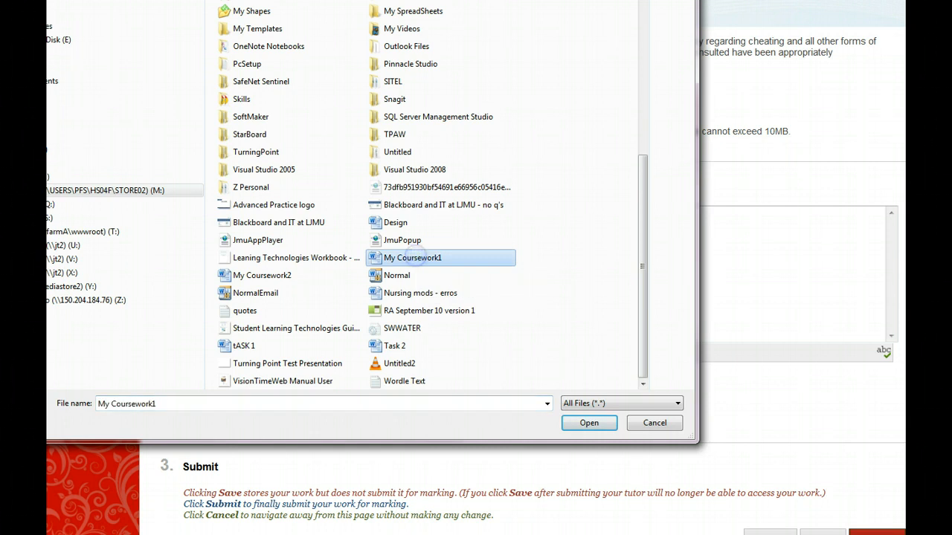
click(588, 422)
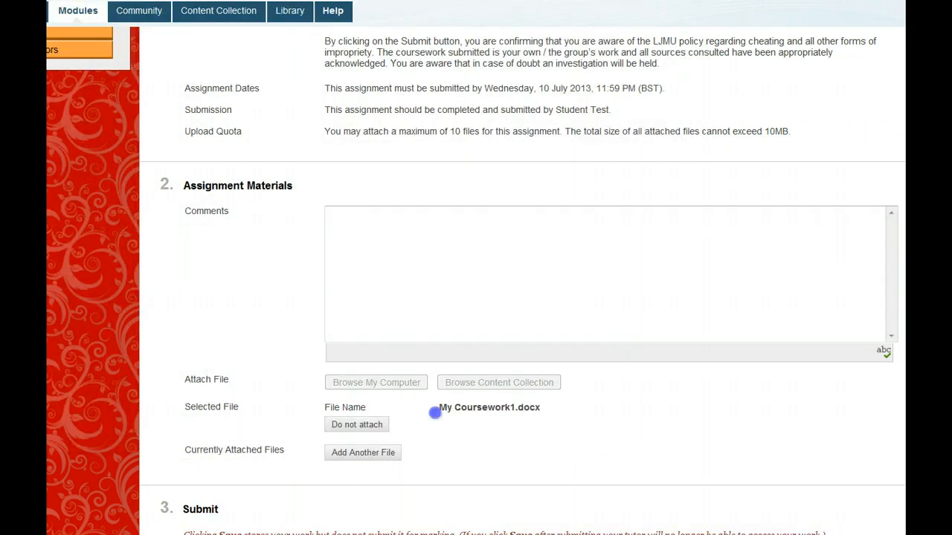
Enter the comment 'Comments' and submit My Coursework1.docx, reaching the receipt page.
scroll(down, 3)
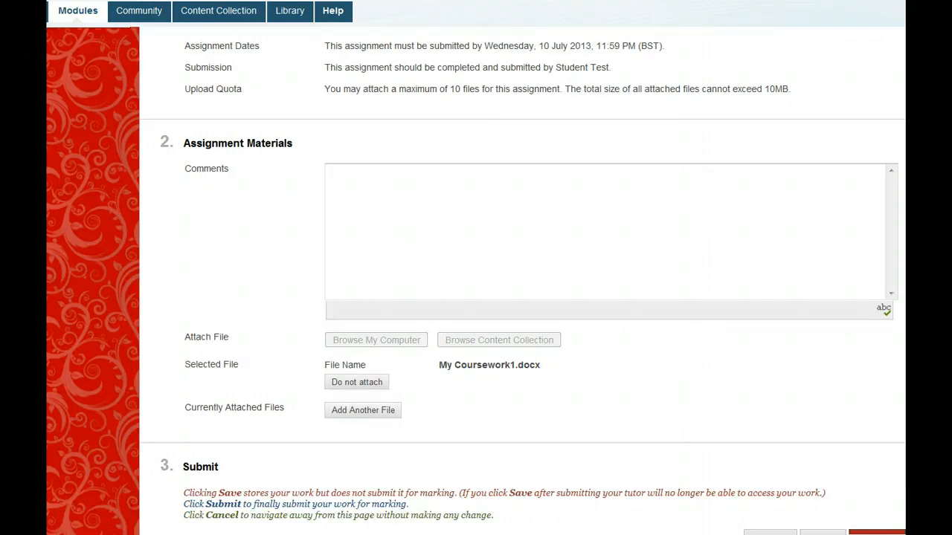
mouse_move(363, 411)
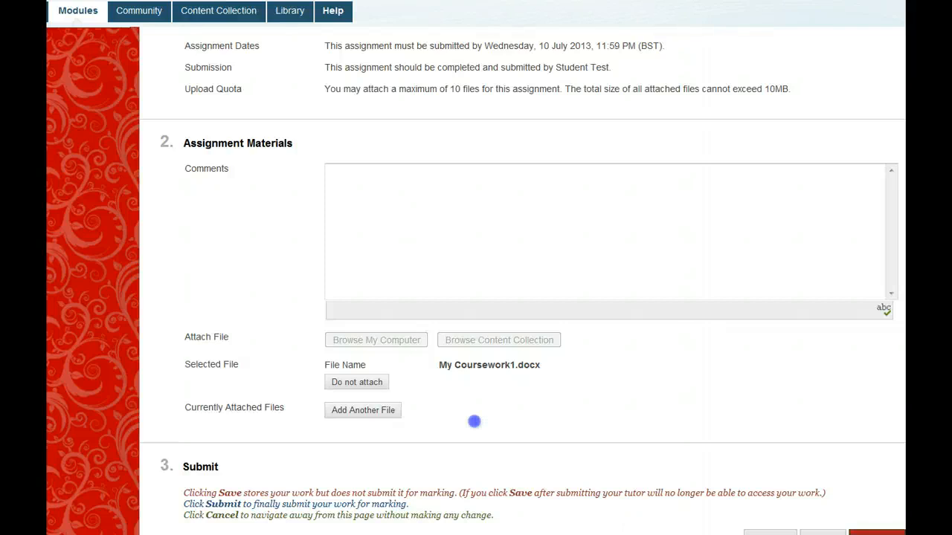
click(609, 232)
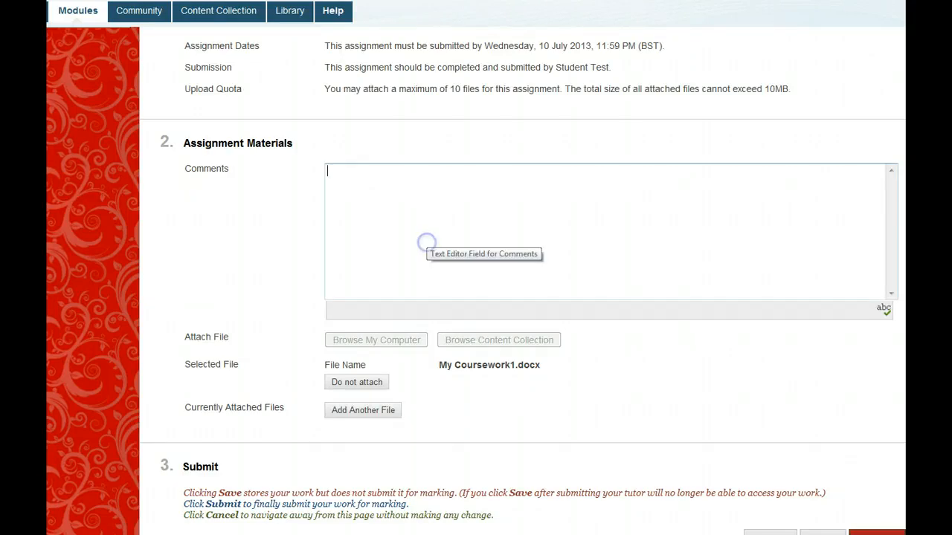
text(Comments)
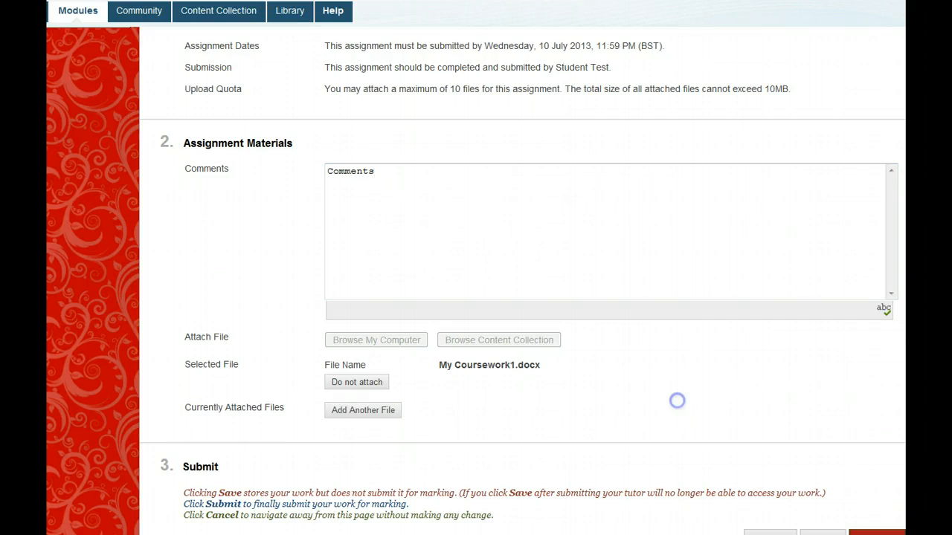
scroll(down, 3)
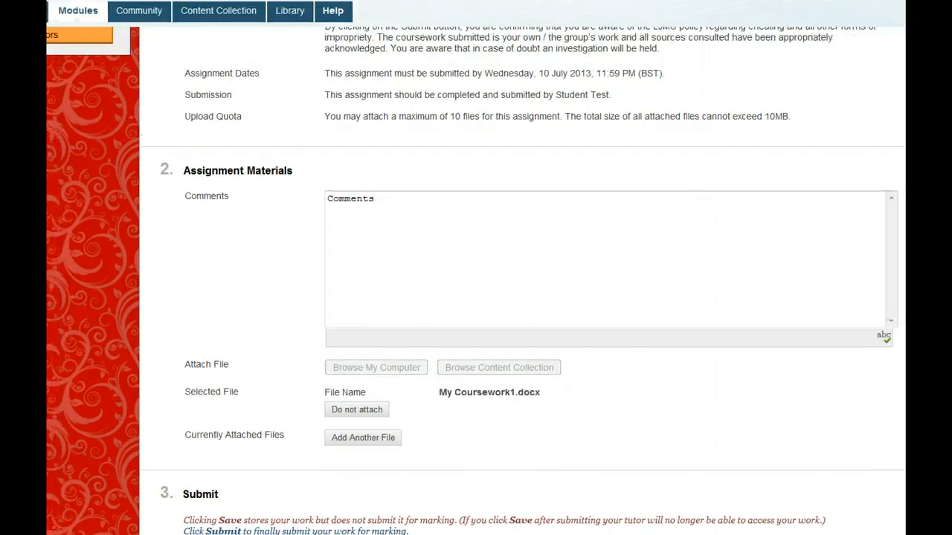
scroll(down, 3)
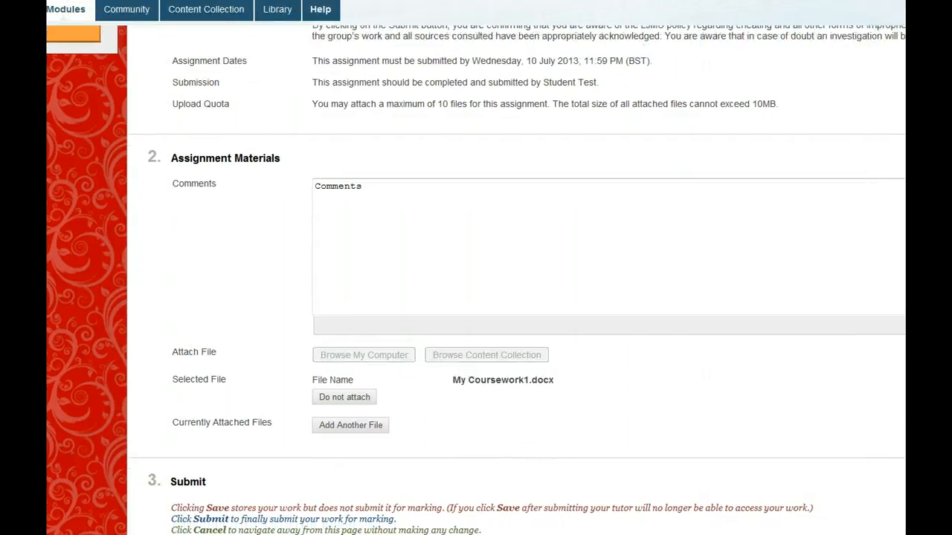
scroll(down, 3)
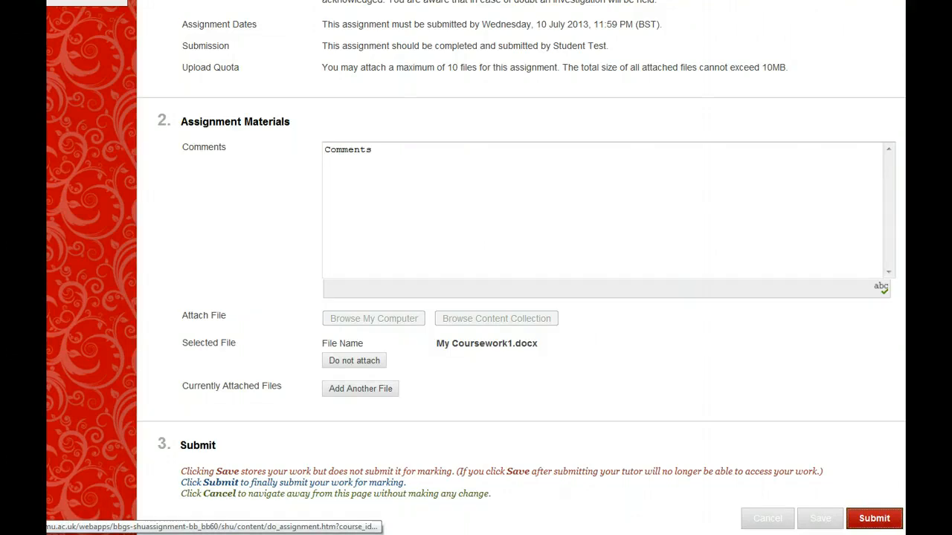
click(874, 518)
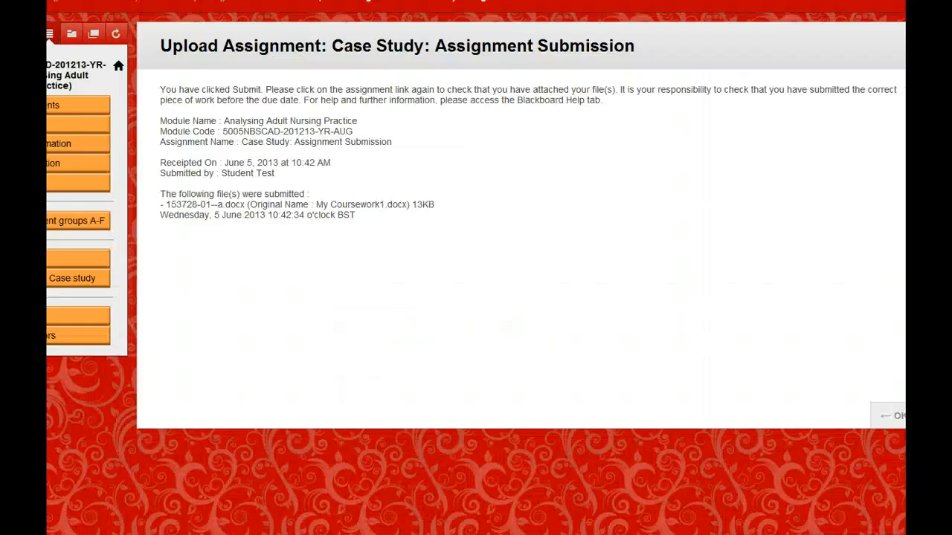